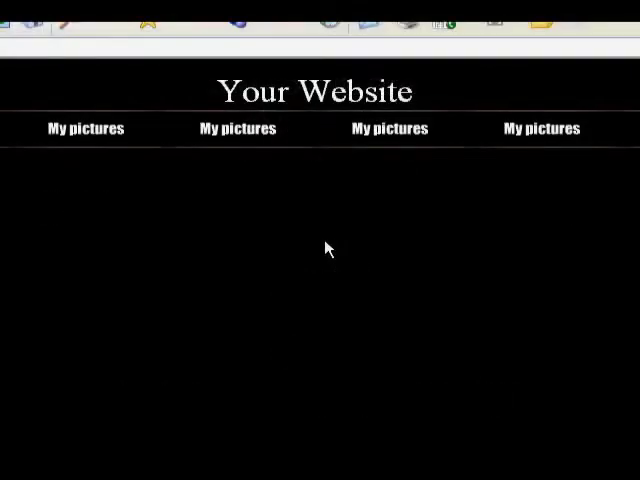
{"action": "mouse_move", "coordinate": [333, 253]}
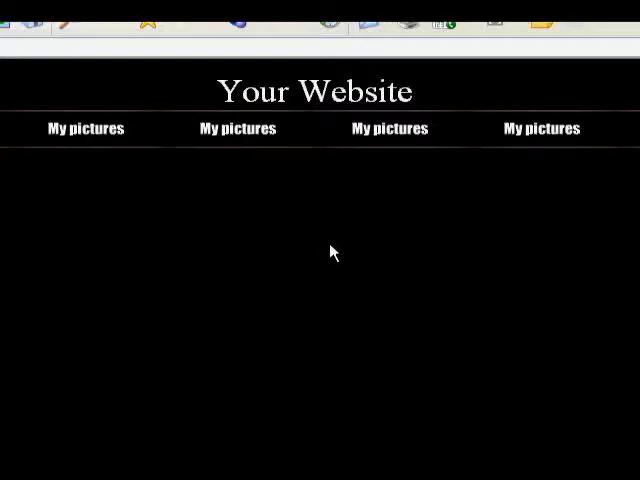
{"action": "mouse_move", "coordinate": [338, 253]}
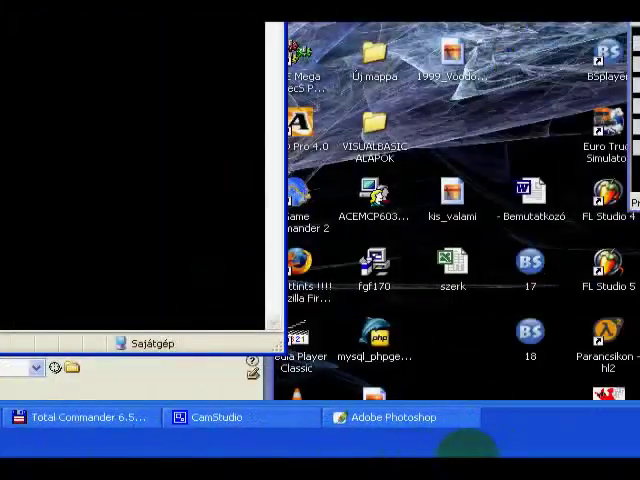
Step: Bring Photoshop to the front, showing the cropped document with Layer 1 above Background
{"action": "left_click", "coordinate": [385, 417]}
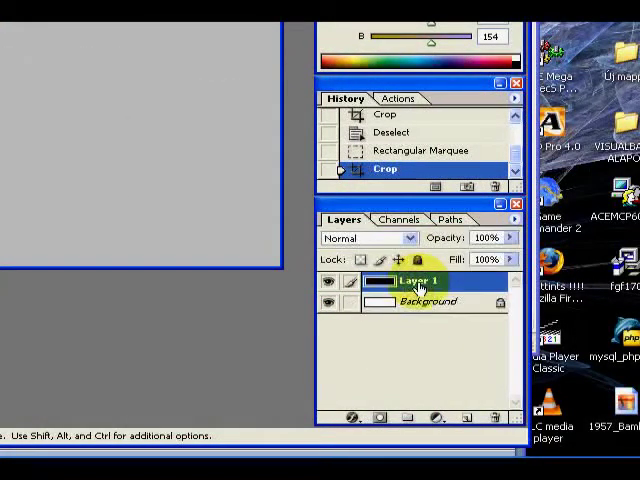
Step: Add Layer 2 and set the foreground colour to dark red #3E0303
{"action": "left_click", "coordinate": [420, 301]}
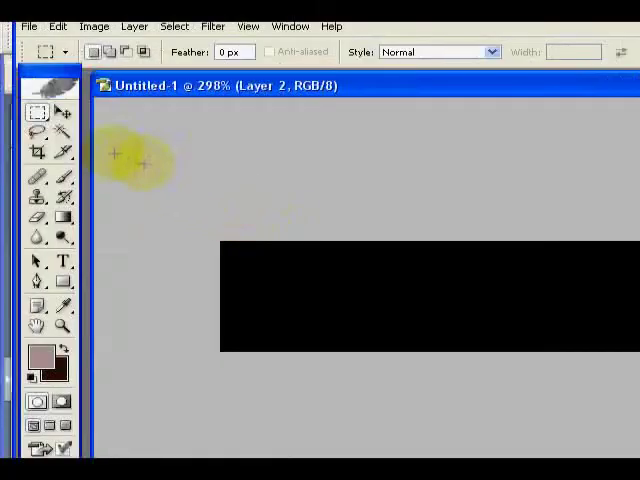
{"action": "left_click", "coordinate": [37, 357]}
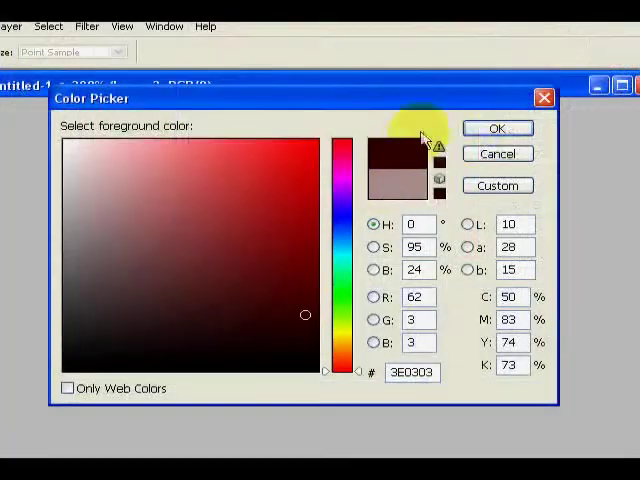
{"action": "left_click", "coordinate": [497, 128]}
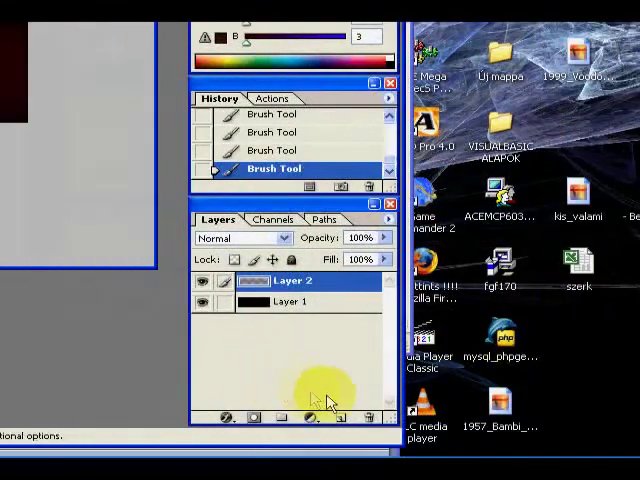
Step: On new Layer 3, drag a bright red to dark red gradient across the bar
{"action": "left_click", "coordinate": [345, 418]}
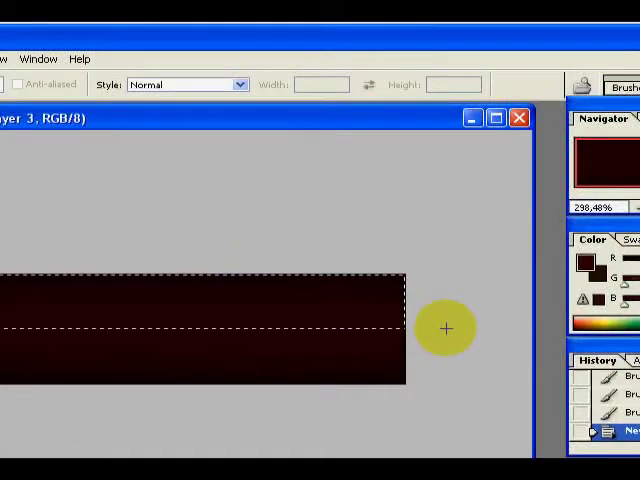
{"action": "mouse_move", "coordinate": [452, 331]}
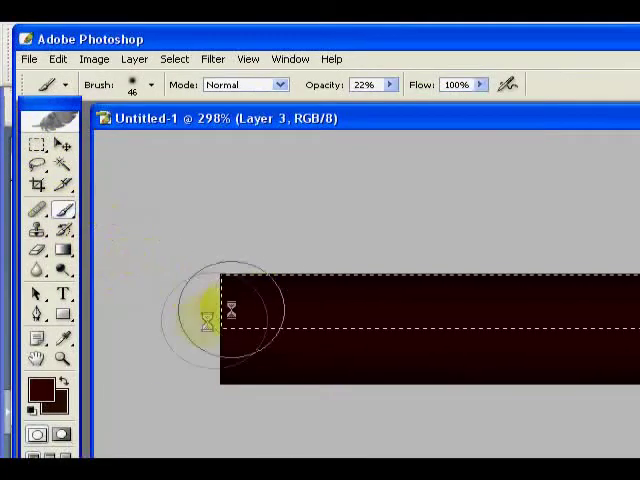
{"action": "left_click", "coordinate": [38, 388]}
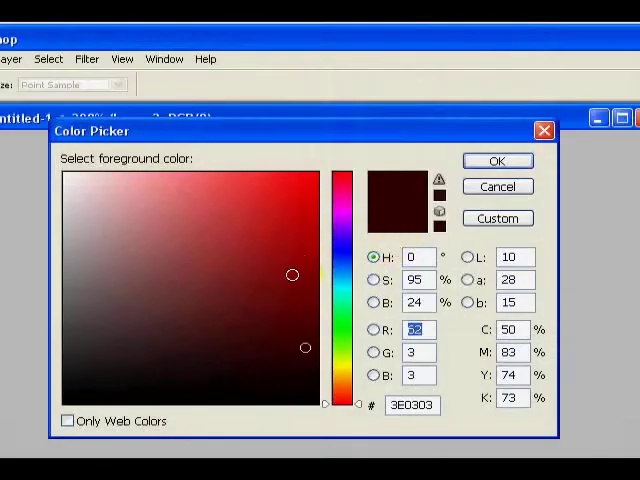
{"action": "left_click", "coordinate": [497, 160]}
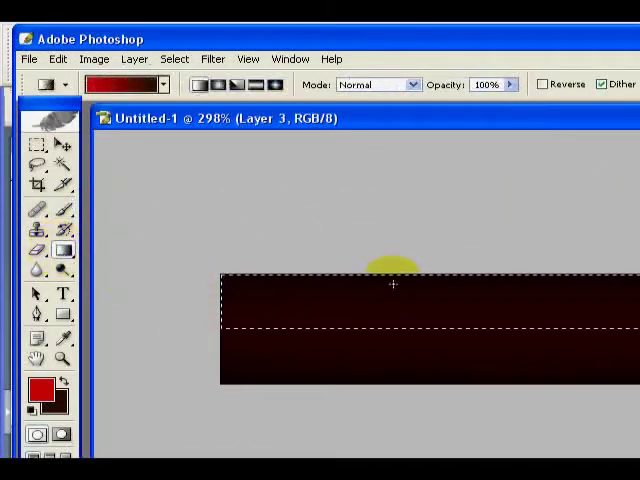
{"action": "left_click_drag", "start_coordinate": [340, 338], "coordinate": [393, 280]}
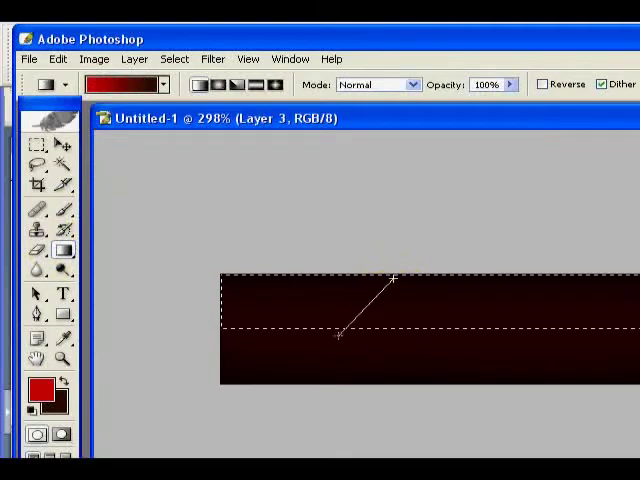
{"action": "key", "text": "f"}
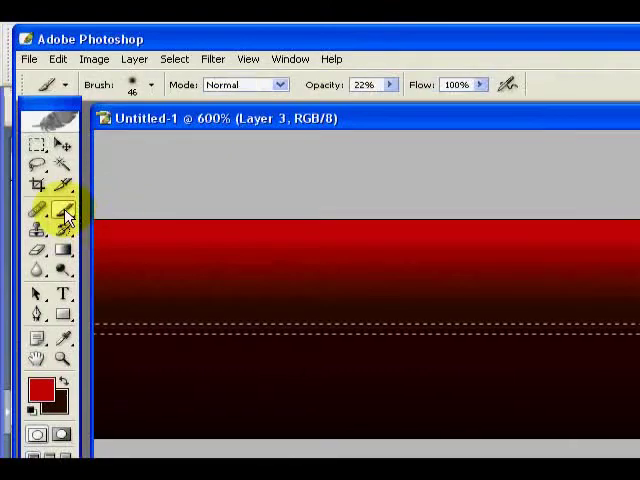
{"action": "mouse_move", "coordinate": [445, 217]}
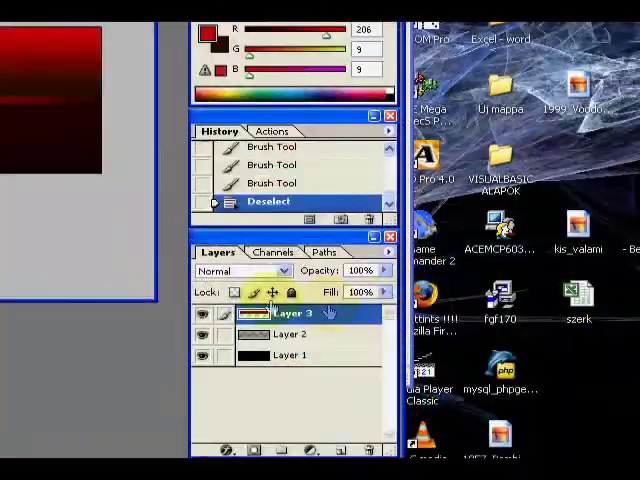
Step: Duplicate Layer 3 to make a Layer 3 copy of the red gradient bar
{"action": "right_click", "coordinate": [290, 314]}
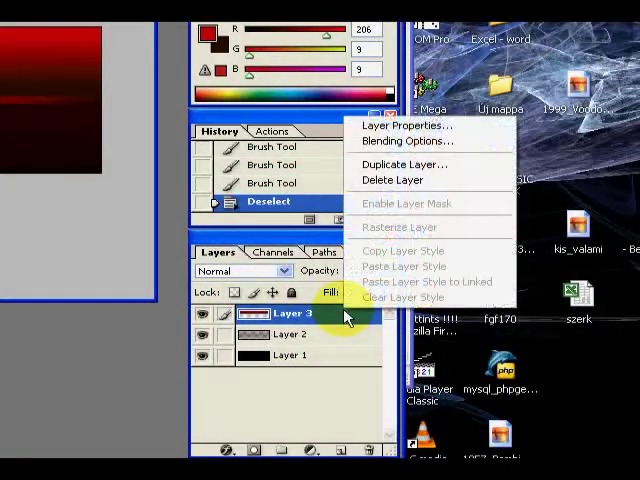
{"action": "left_click", "coordinate": [398, 164]}
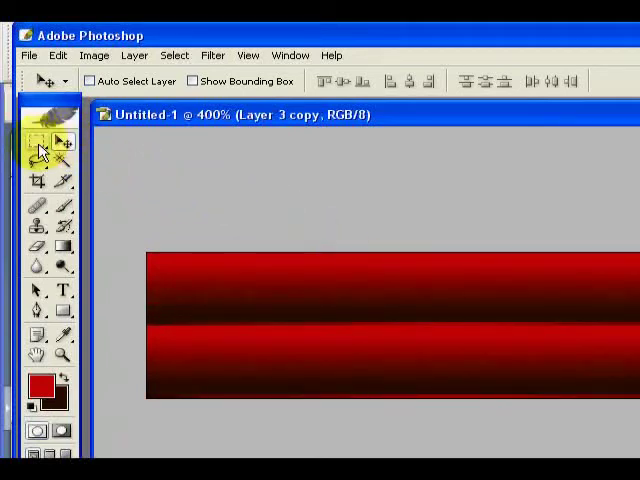
{"action": "mouse_move", "coordinate": [37, 140]}
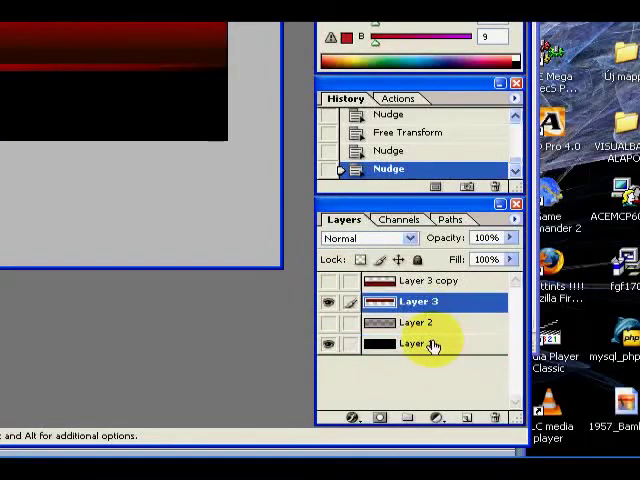
Step: Show only the black bar layer and export it via Save for Web as PNG-24 named 1
{"action": "left_click", "coordinate": [410, 344]}
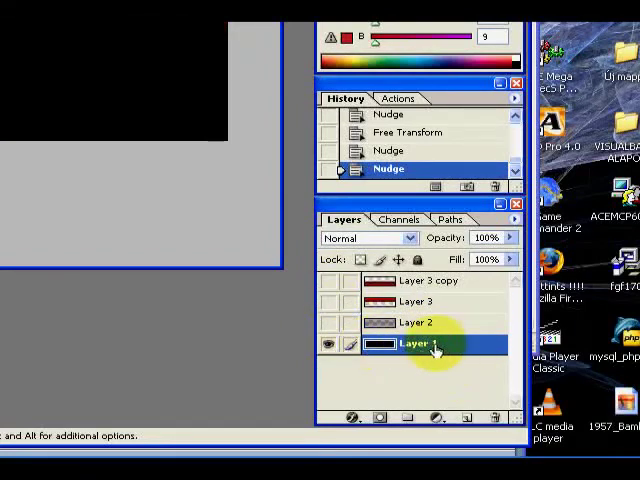
{"action": "left_click", "coordinate": [25, 59]}
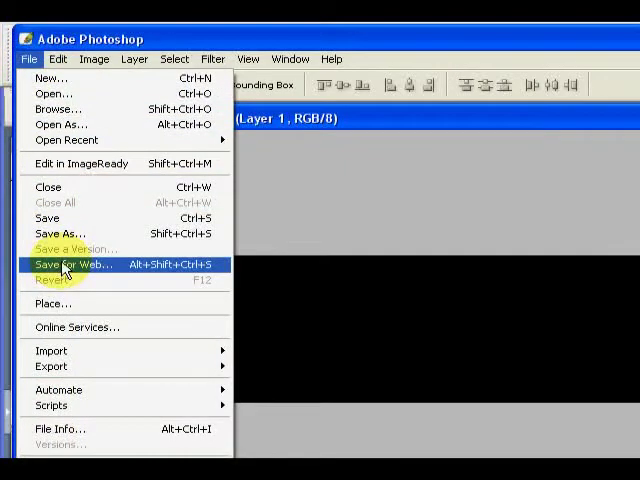
{"action": "left_click", "coordinate": [72, 264]}
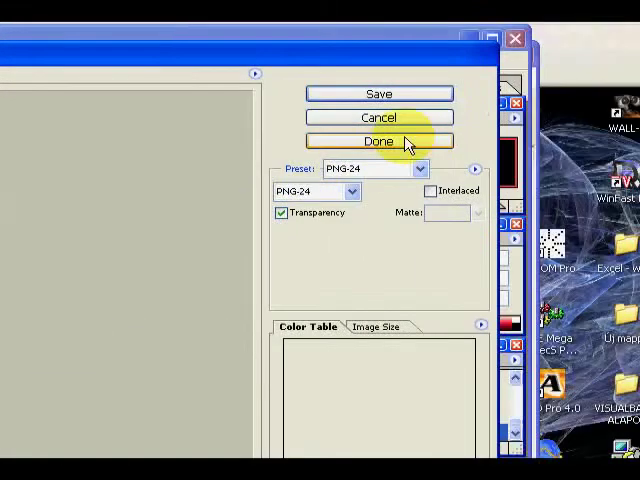
{"action": "left_click", "coordinate": [323, 190]}
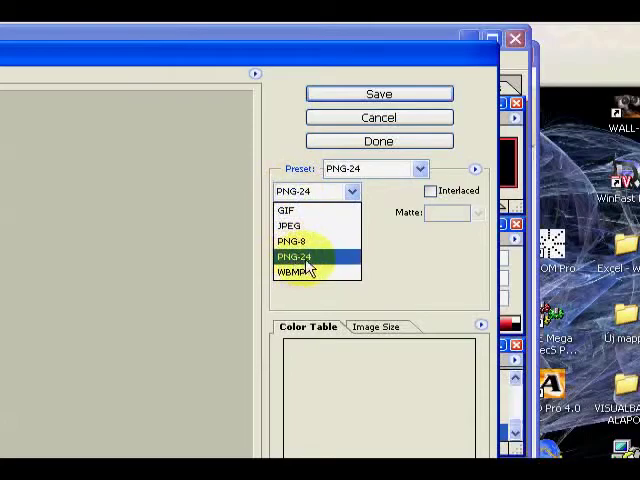
{"action": "left_click", "coordinate": [378, 93]}
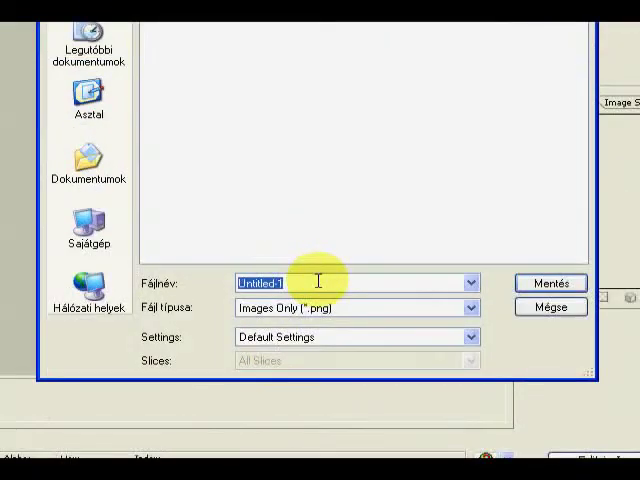
{"action": "type", "text": "1"}
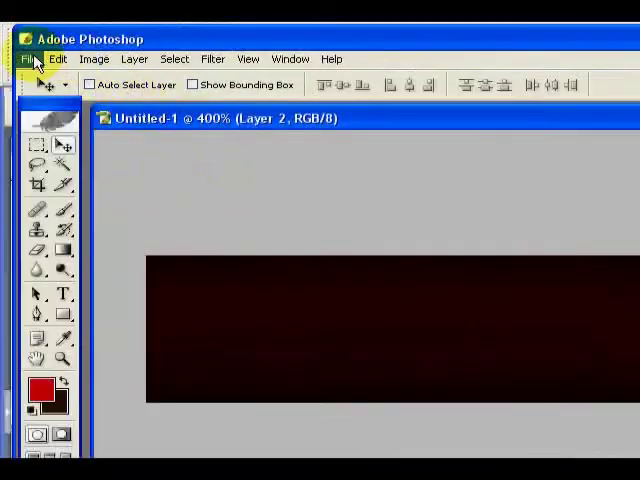
Step: Export PNGs 2 and 3 via Save for Web, toggling Layer 2 visibility between them
{"action": "left_click", "coordinate": [28, 58]}
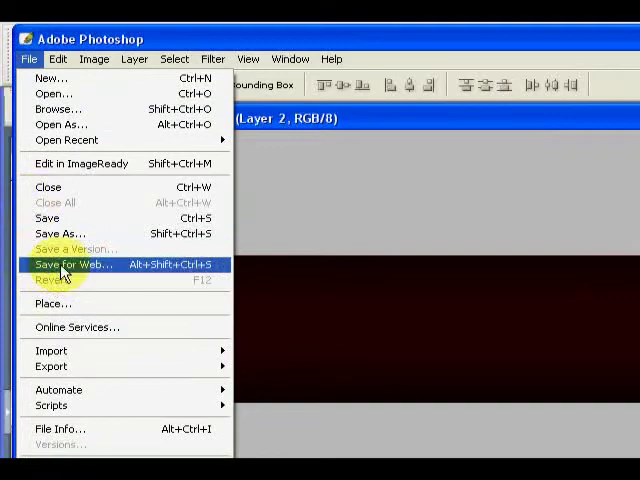
{"action": "left_click", "coordinate": [71, 264]}
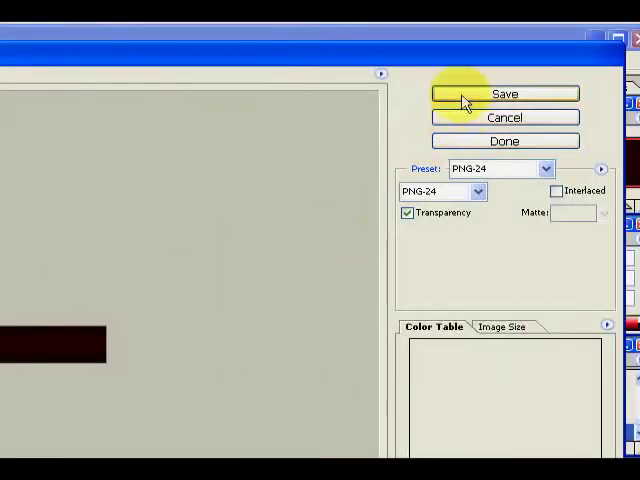
{"action": "left_click", "coordinate": [503, 93]}
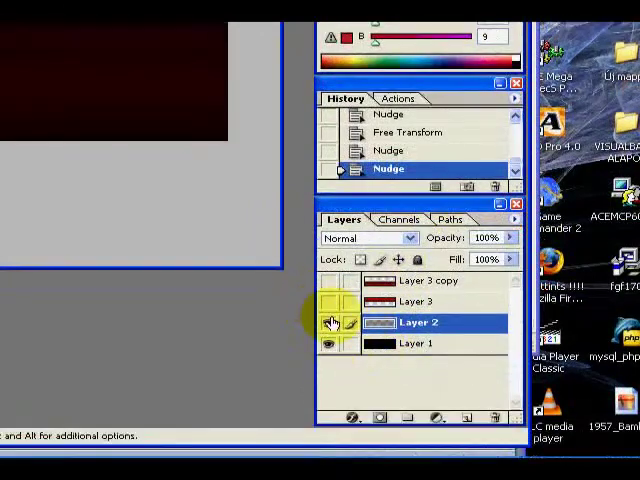
{"action": "left_click", "coordinate": [332, 322]}
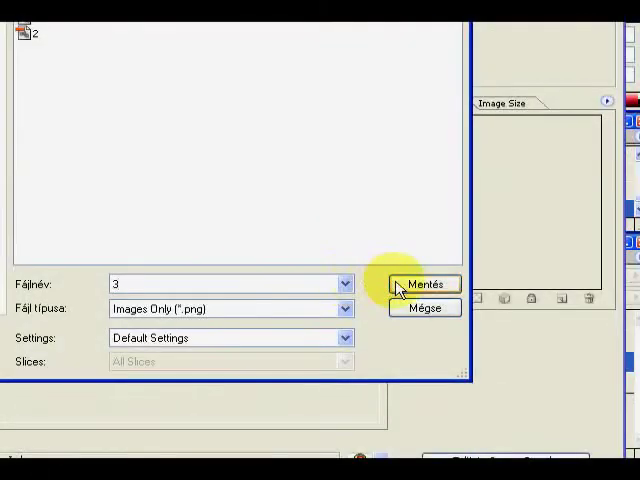
{"action": "left_click", "coordinate": [425, 284]}
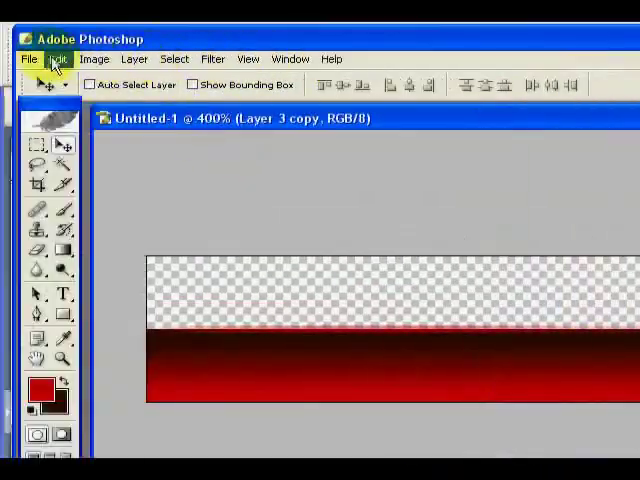
Step: Start the Save for Web export of the gradient layer as PNG 4
{"action": "left_click", "coordinate": [28, 59]}
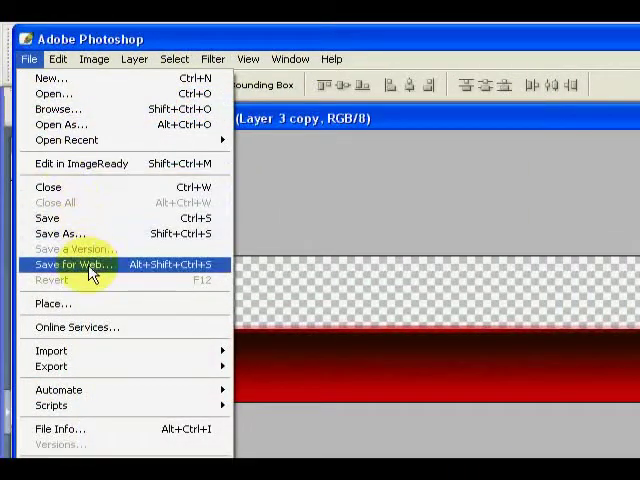
{"action": "left_click", "coordinate": [72, 264]}
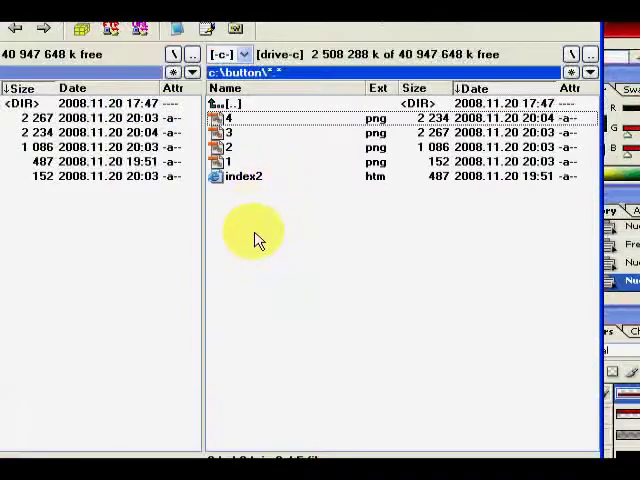
Step: Create a new file named beginning with '1.' in the button folder
{"action": "right_click", "coordinate": [255, 230]}
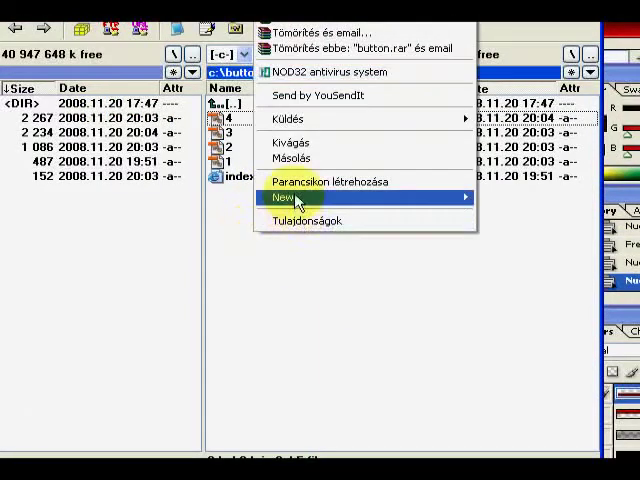
{"action": "mouse_move", "coordinate": [283, 196]}
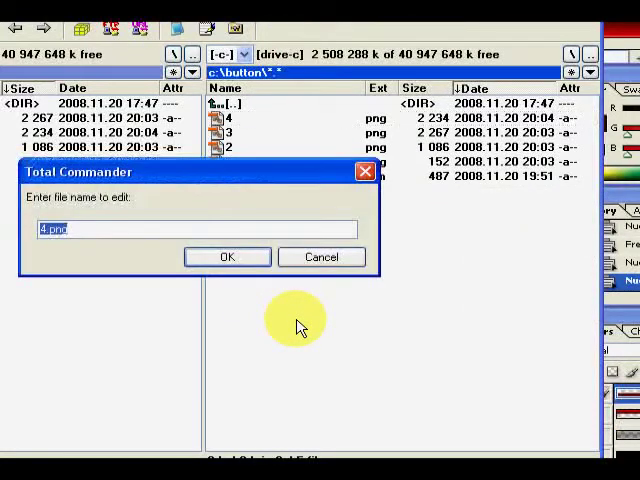
{"action": "type", "text": "1."}
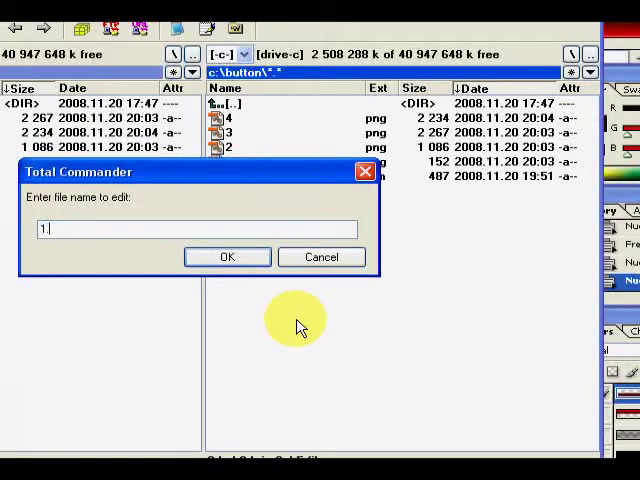
{"action": "left_click", "coordinate": [227, 257]}
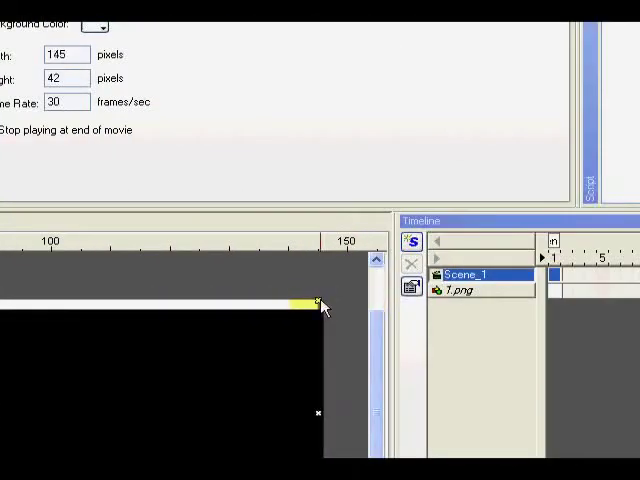
Step: Drag the black 1.png image's corner handle out to the stage edge
{"action": "left_click_drag", "start_coordinate": [318, 301], "coordinate": [323, 318]}
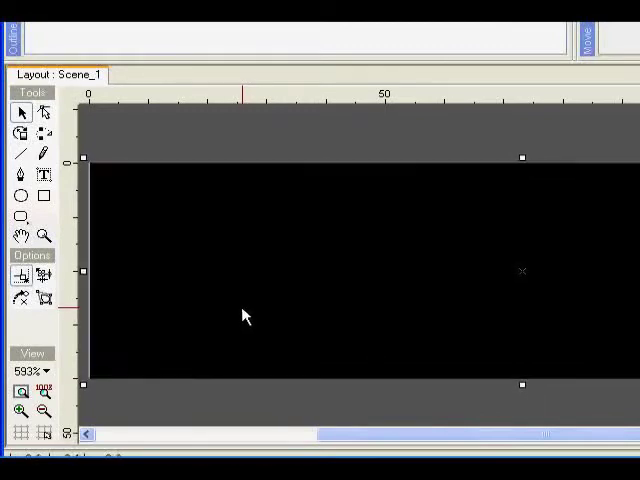
{"action": "mouse_move", "coordinate": [445, 290]}
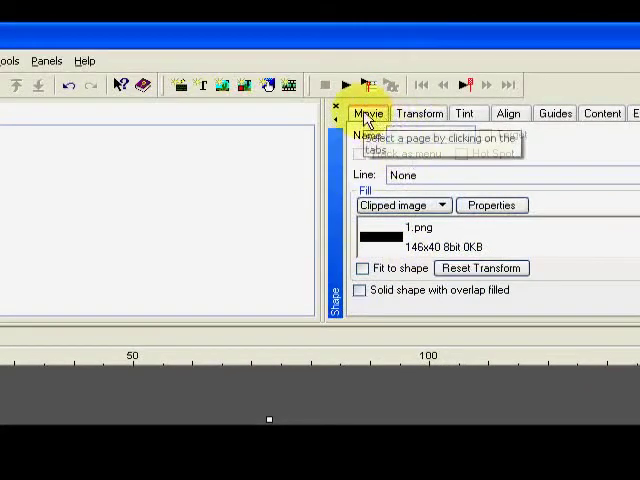
Step: Enter Width 146 and Height 40 in the Movie settings panel
{"action": "left_click", "coordinate": [369, 113]}
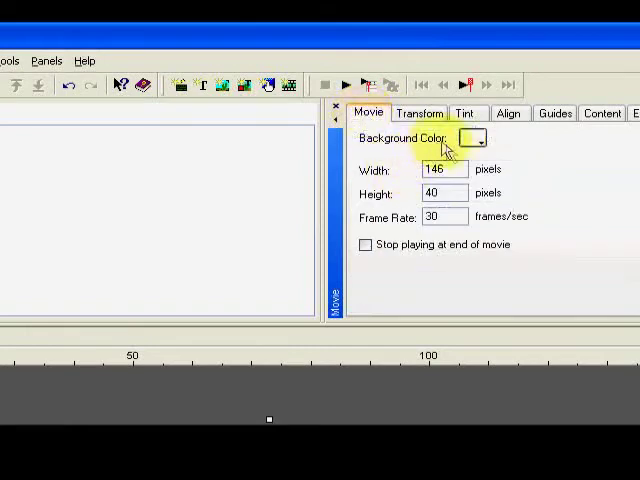
{"action": "mouse_move", "coordinate": [448, 196]}
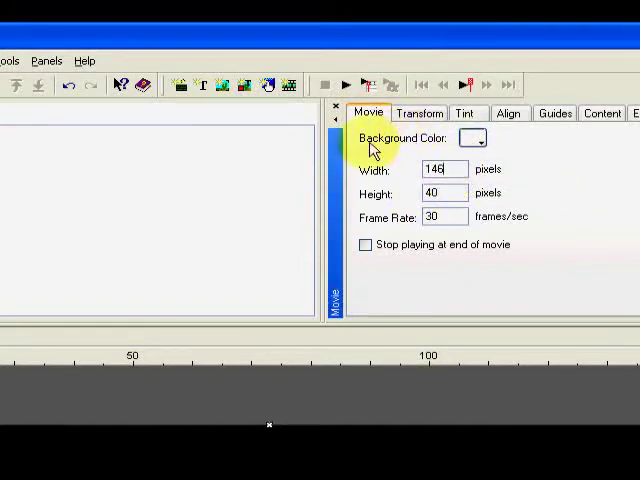
{"action": "left_click", "coordinate": [484, 138]}
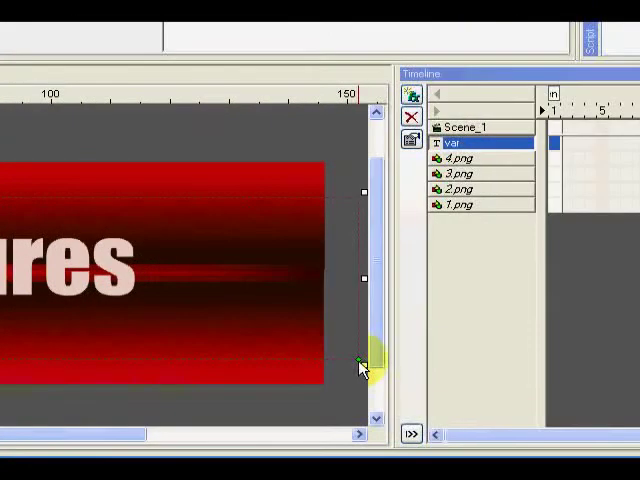
Step: Drag the red bar image's handle to stretch it out to the stage edge
{"action": "left_click_drag", "start_coordinate": [358, 360], "coordinate": [322, 360]}
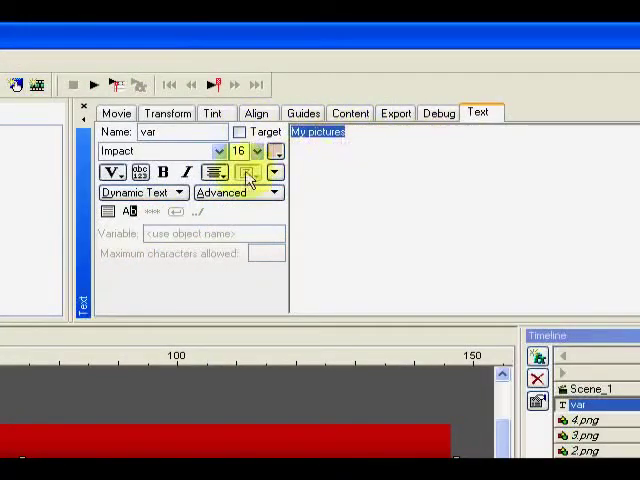
{"action": "mouse_move", "coordinate": [438, 113]}
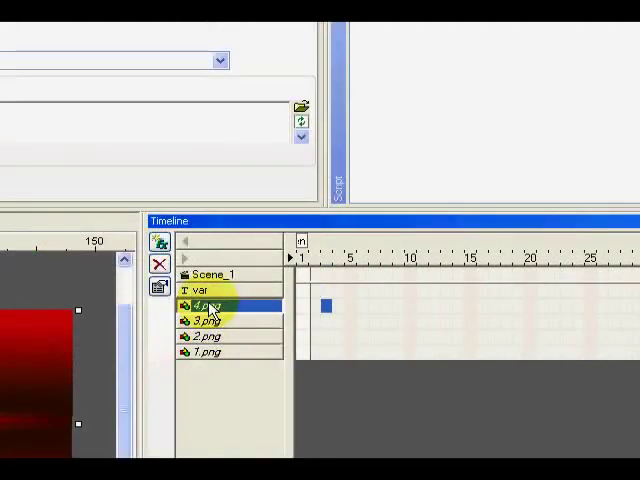
{"action": "left_click", "coordinate": [210, 290]}
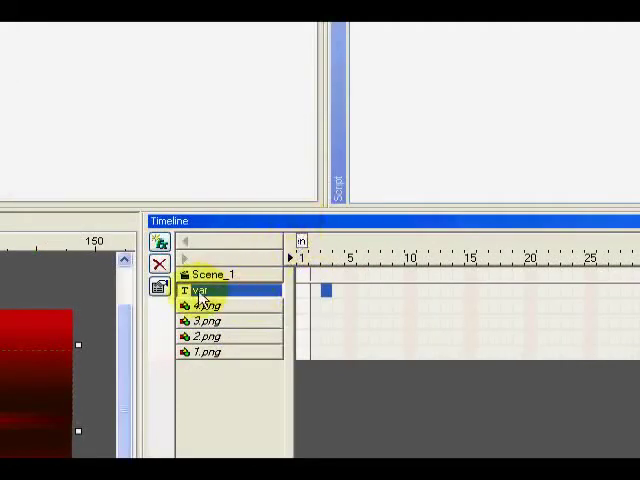